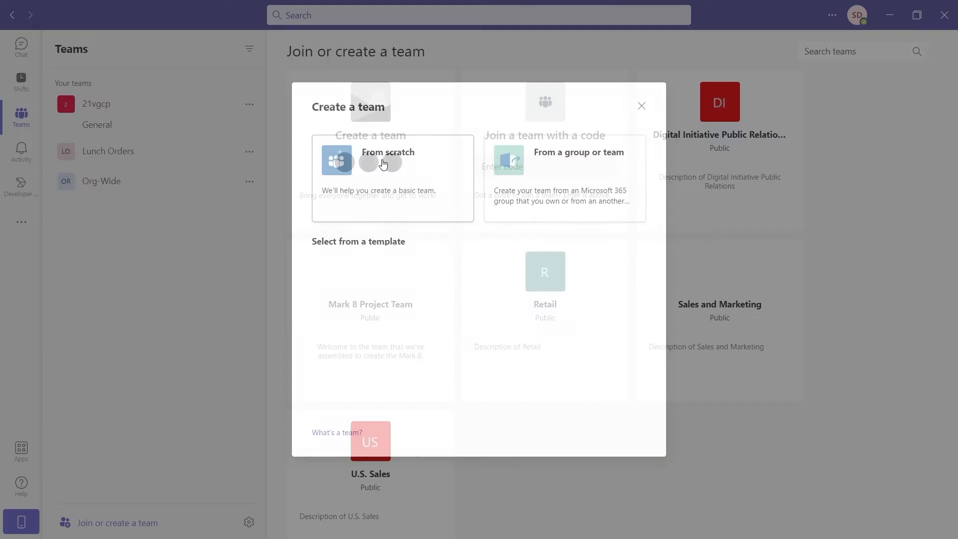
Start a new team from scratch, reaching the team-type choice for Private Team.
click(391, 159)
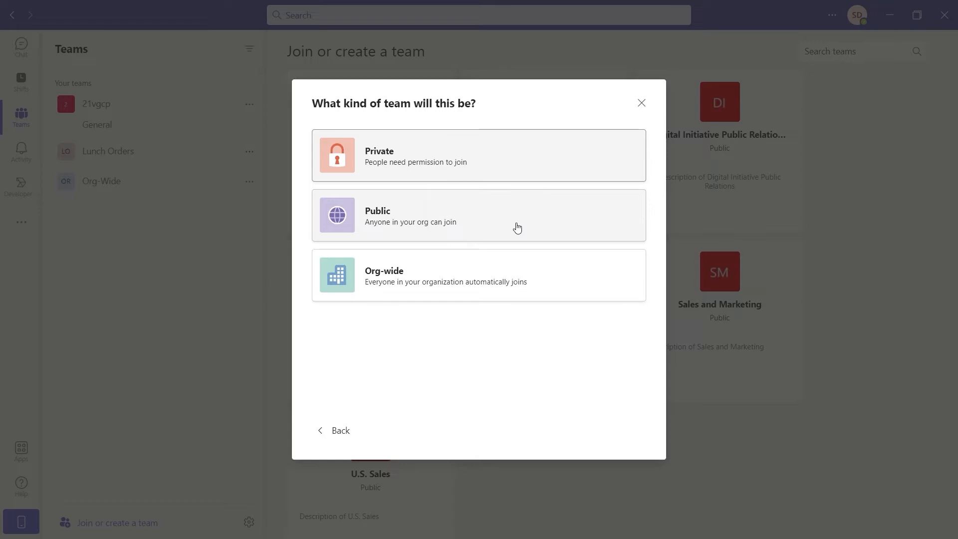
mouse_move(561, 284)
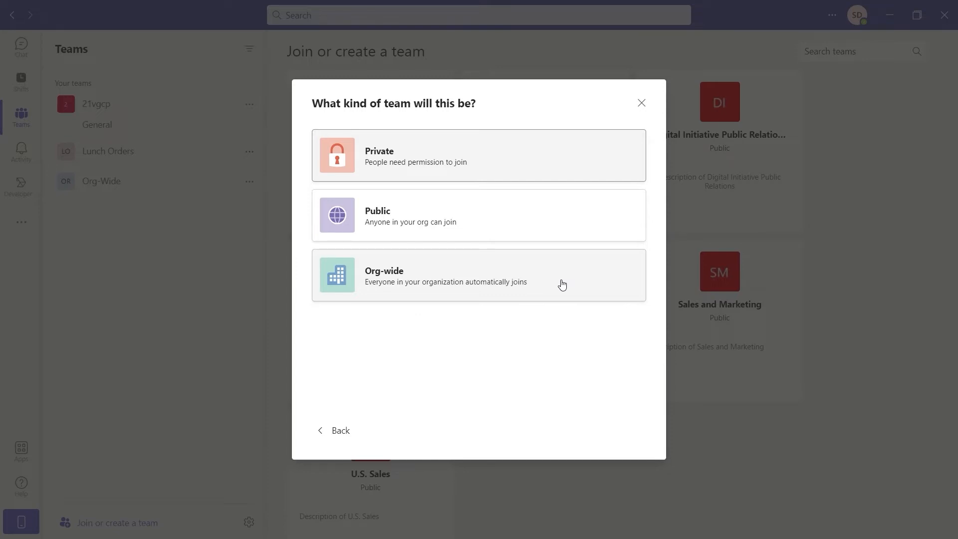
mouse_move(524, 157)
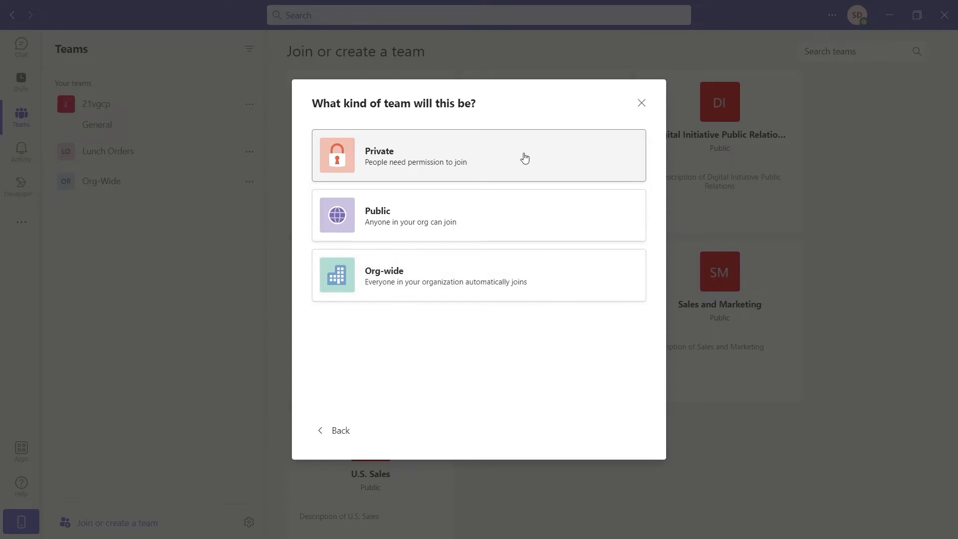
mouse_move(508, 160)
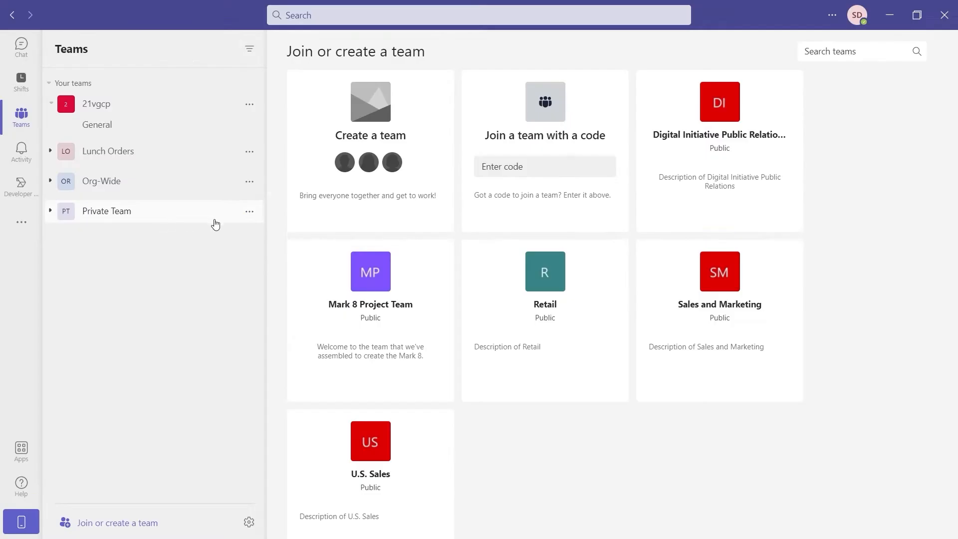
Add the chosen colleague to Private Team through its Add member option.
click(249, 212)
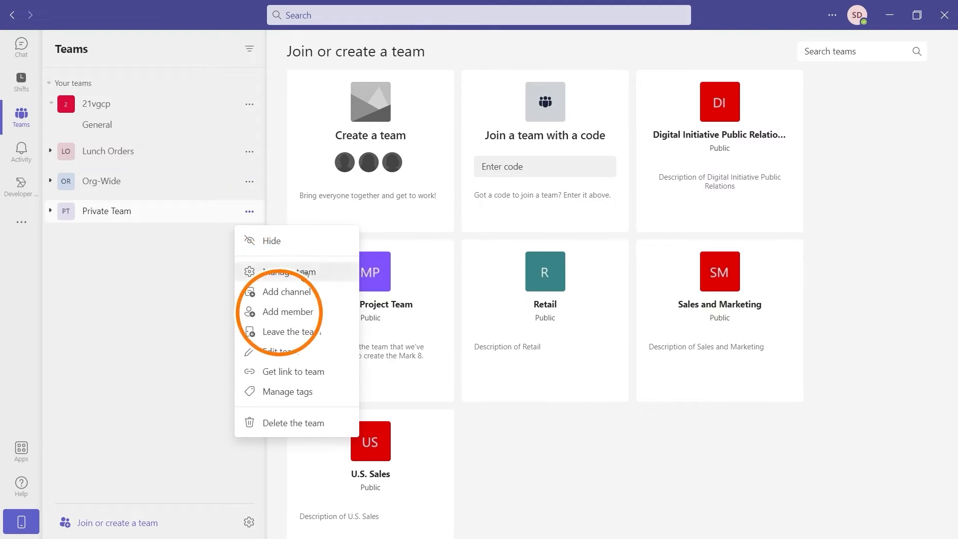
click(287, 311)
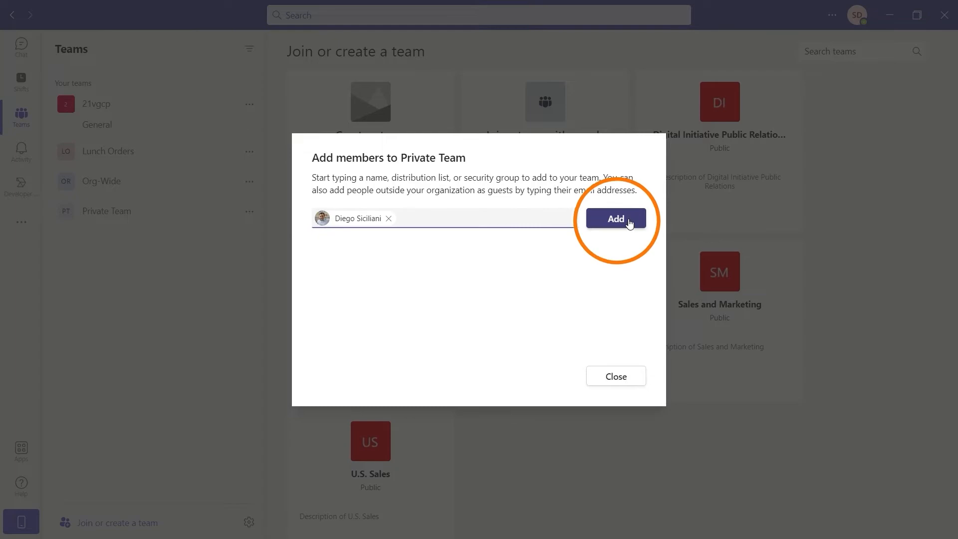
click(616, 218)
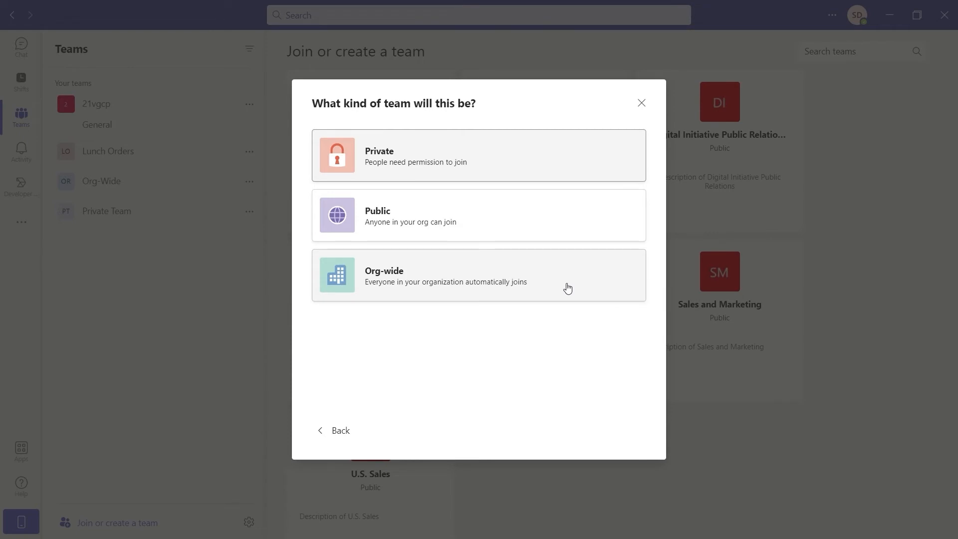
mouse_move(567, 287)
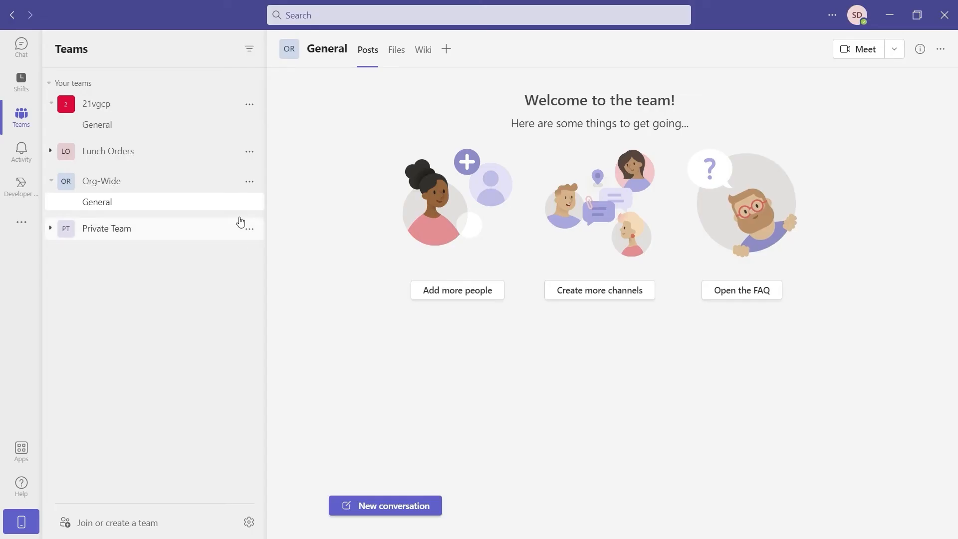
click(248, 202)
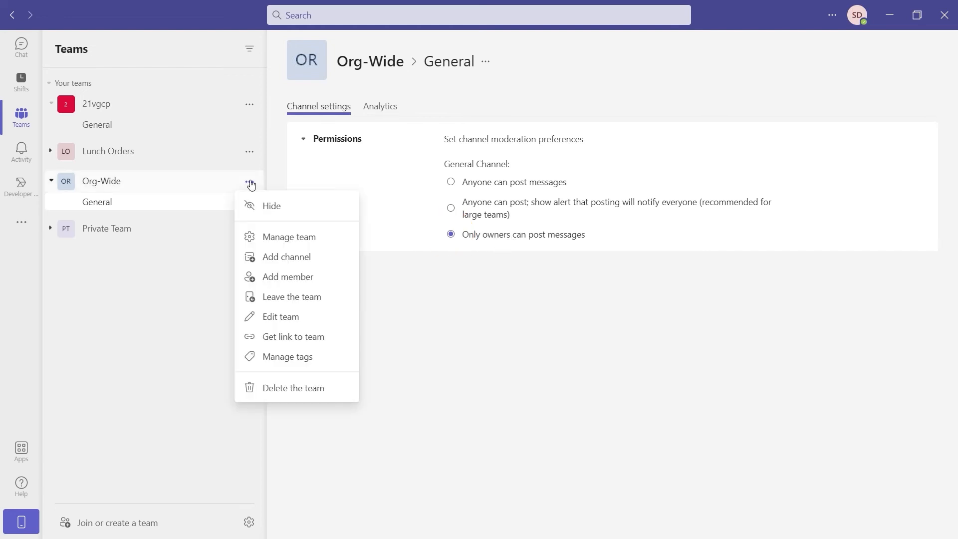
click(289, 236)
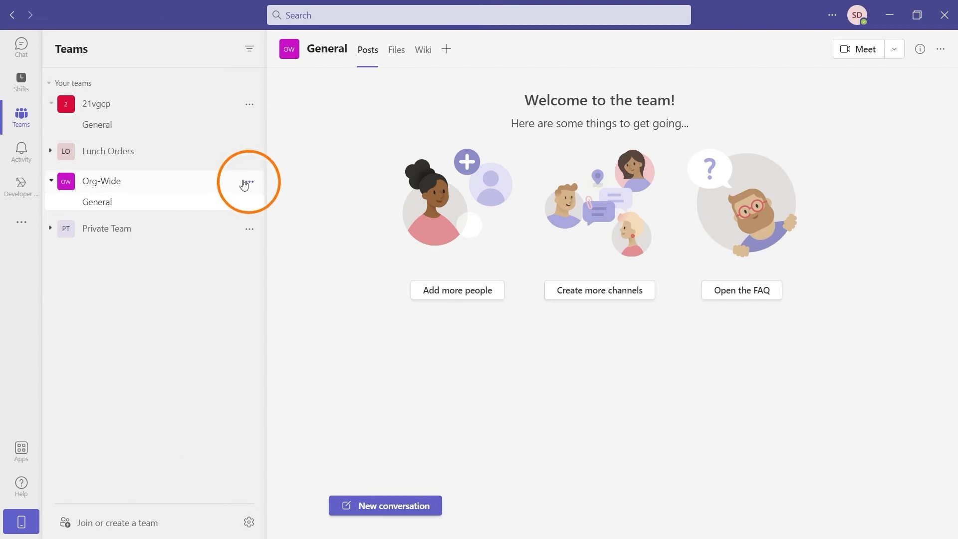
Edit the Org-Wide team and show its Privacy choices: Private, Public, Org-wide.
click(249, 182)
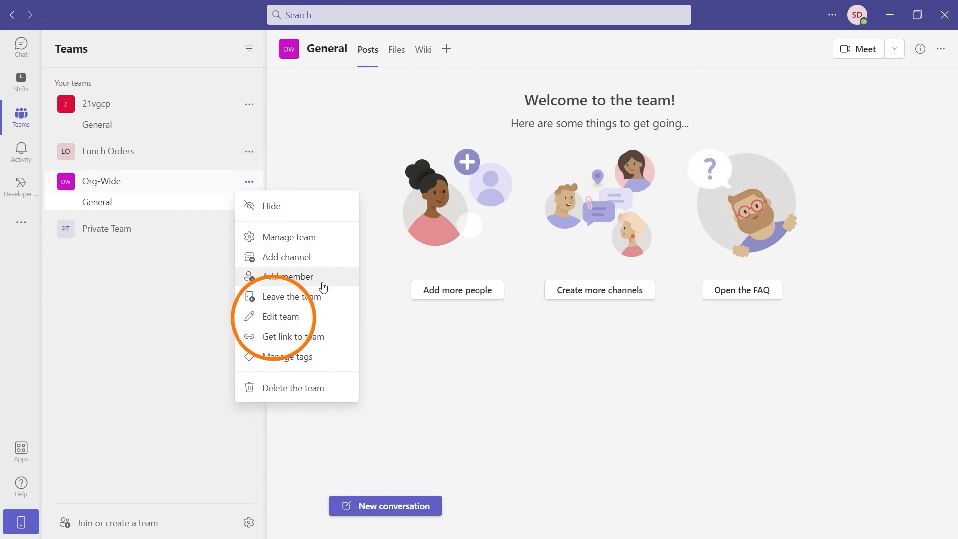
click(281, 317)
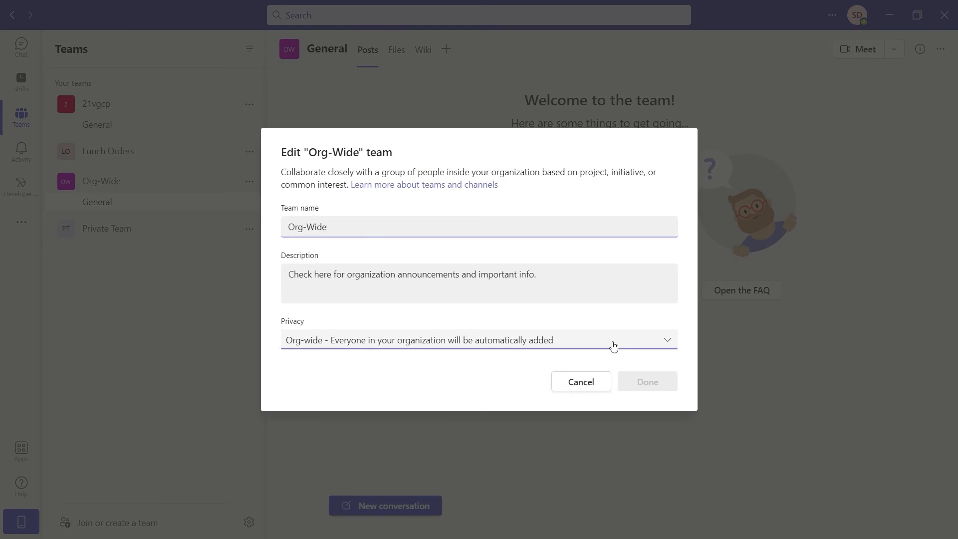
click(614, 340)
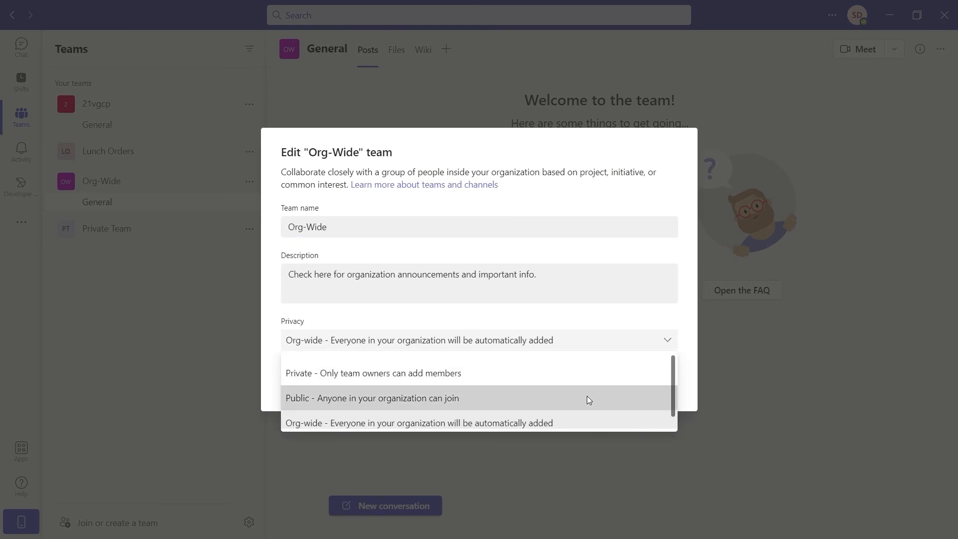